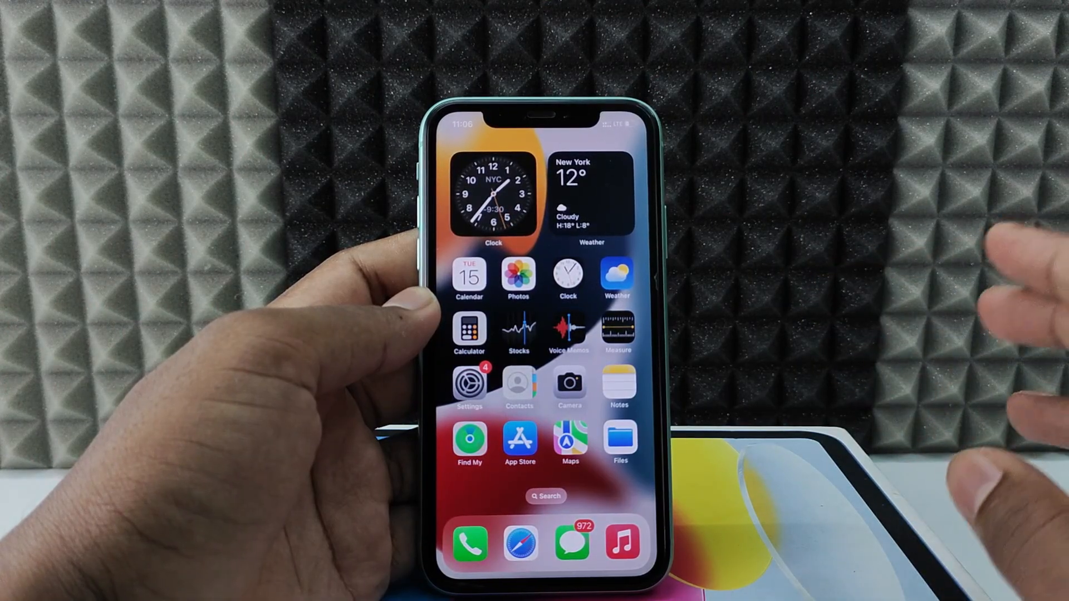
Launch Settings from the home screen and scroll down to the built-in apps section
click(469, 387)
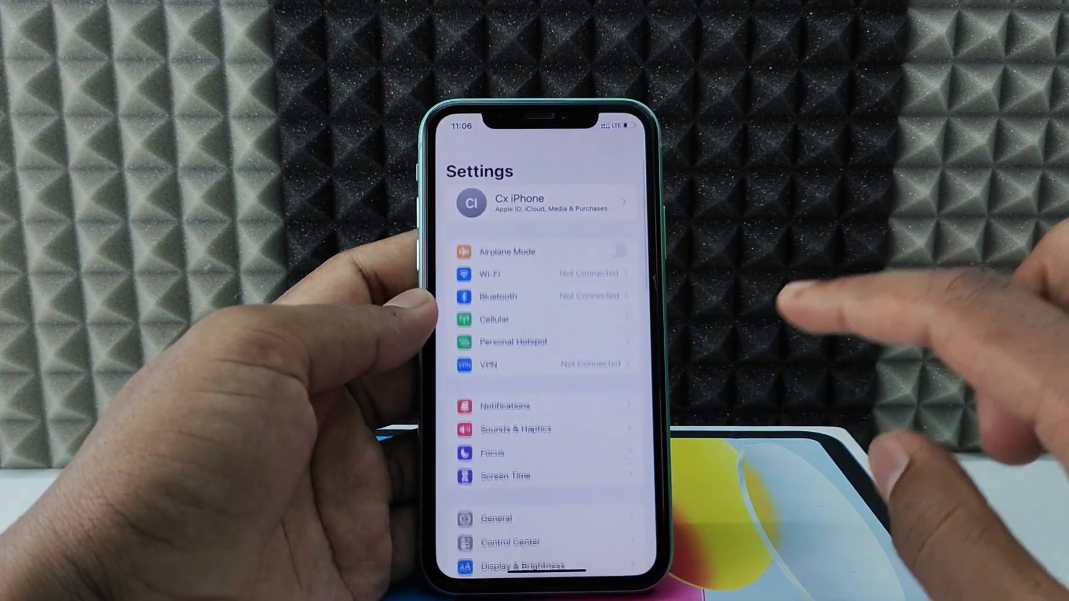
scroll(down, 3)
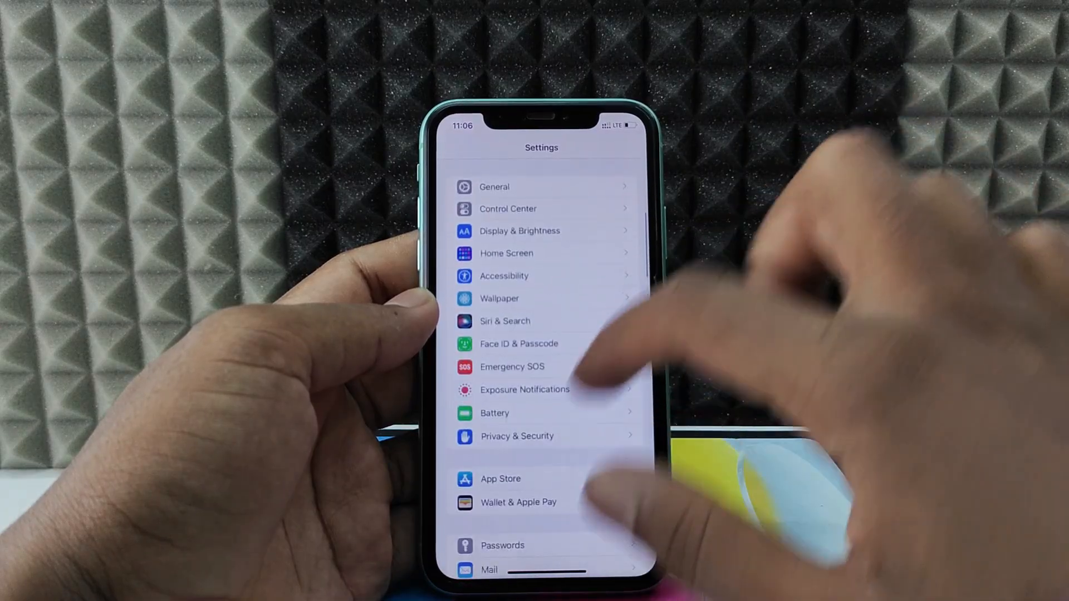
scroll(down, 3)
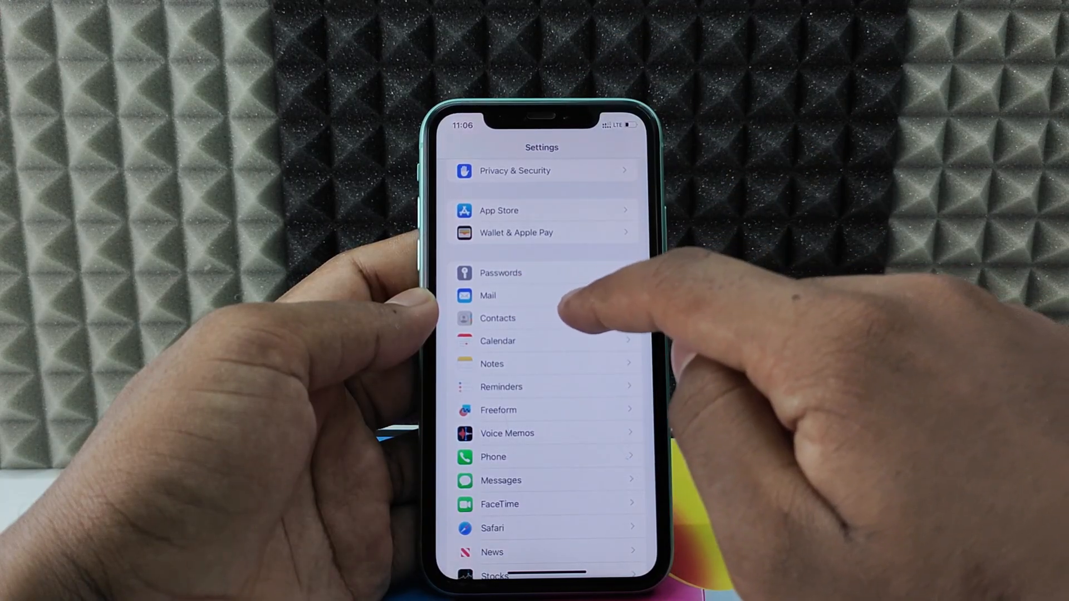
Reach Contacts > Accounts, begin adding a Google account, then cancel sign-in back to Accounts
click(498, 318)
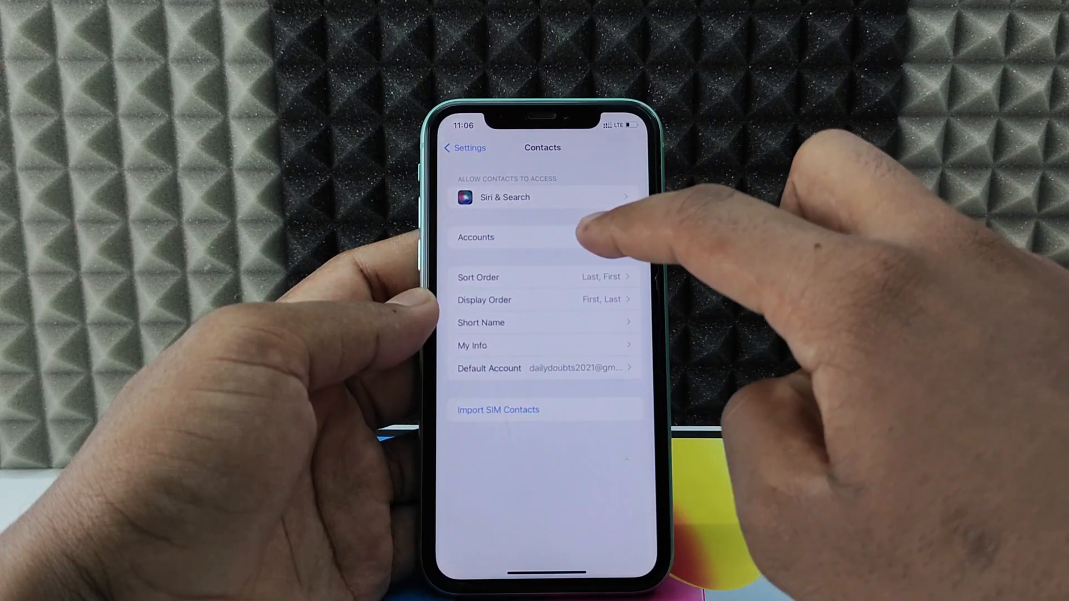
click(475, 236)
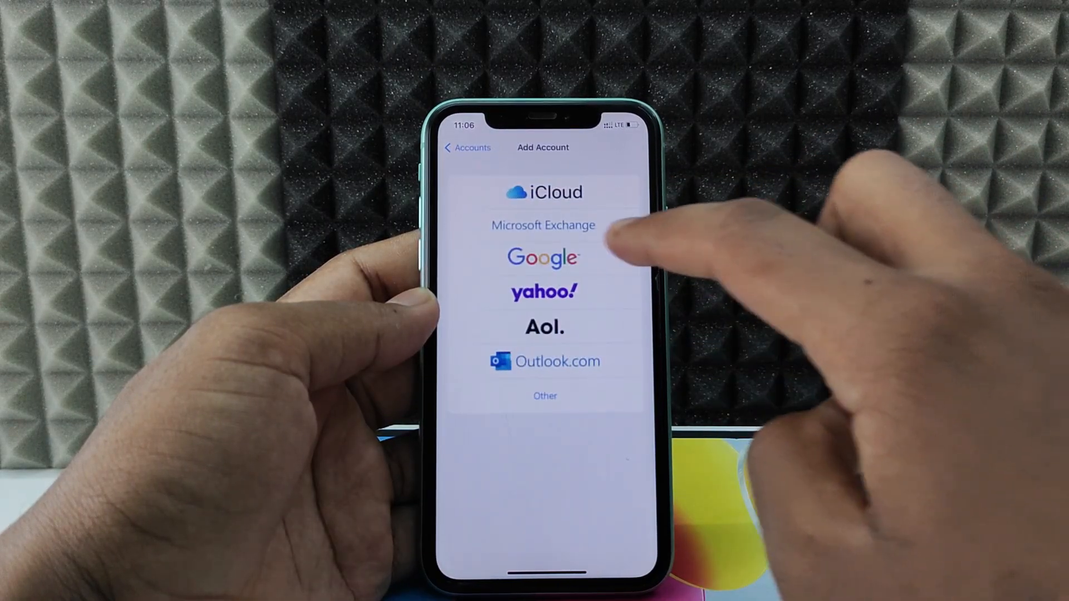
click(542, 257)
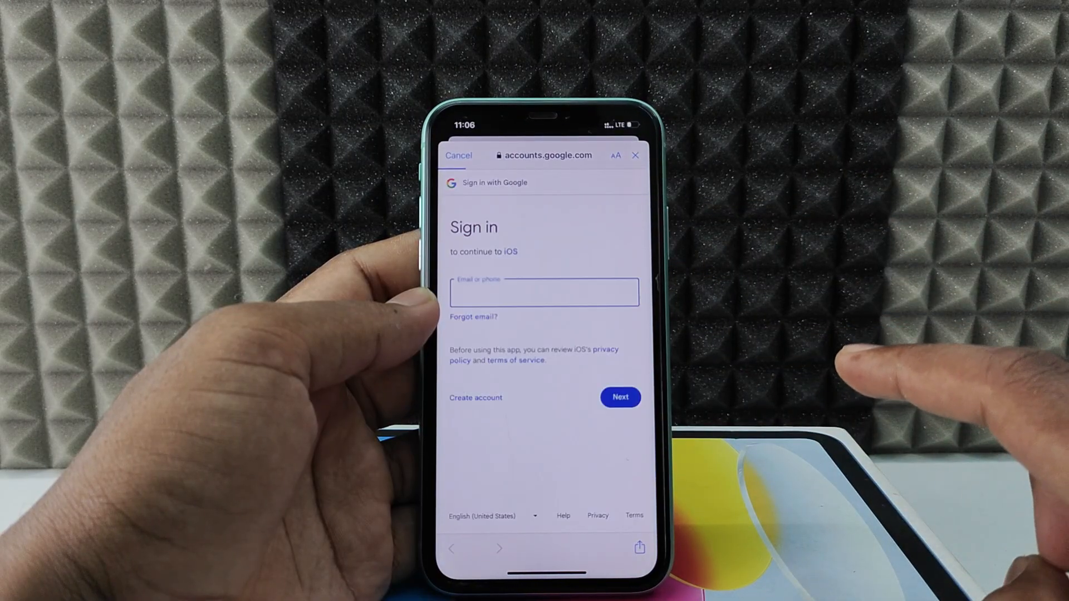
click(544, 292)
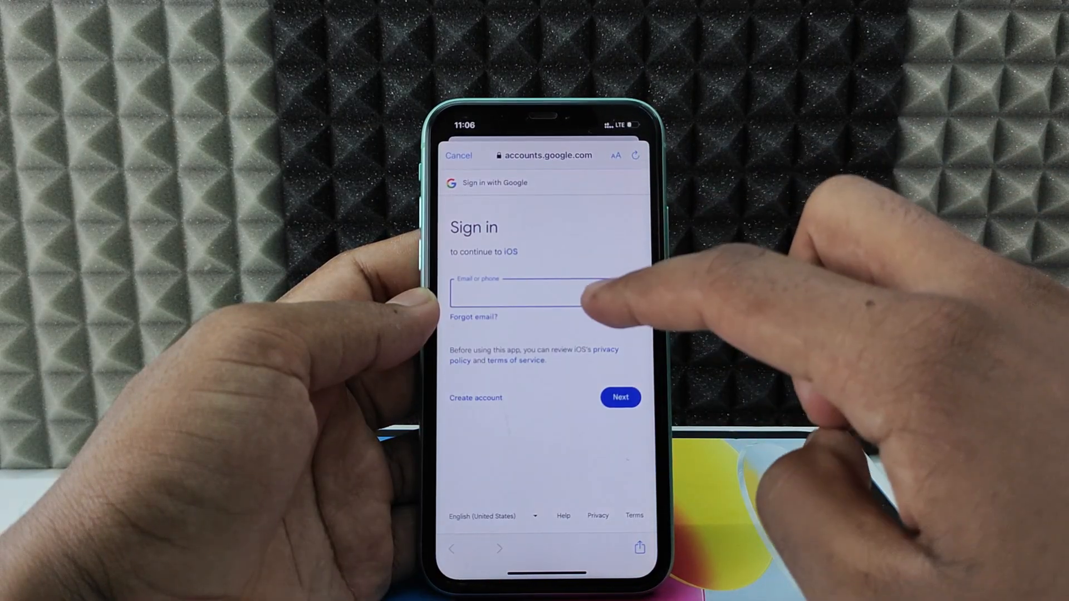
click(543, 292)
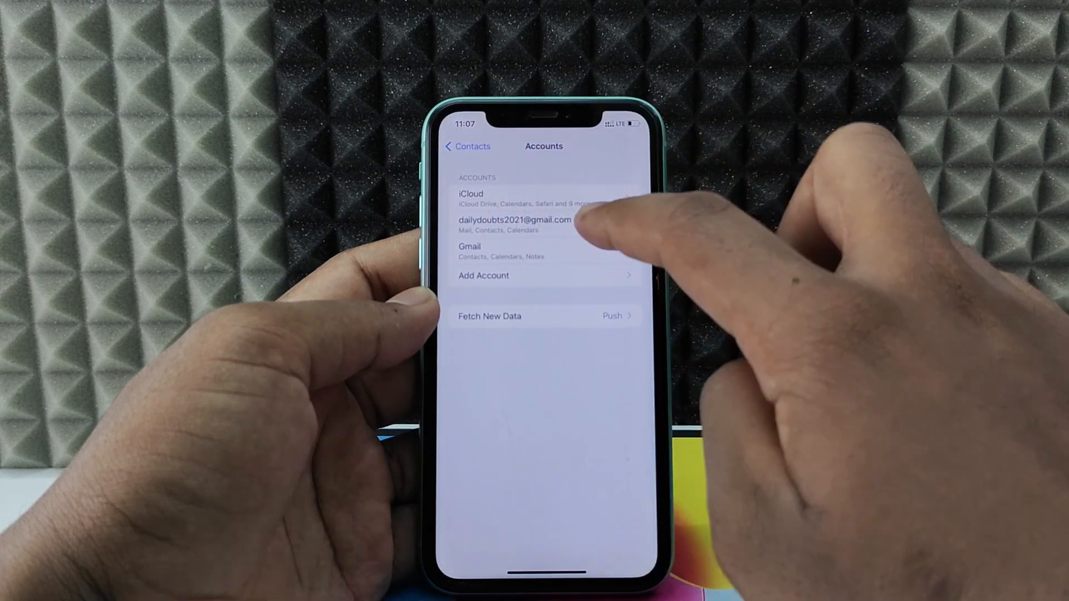
Check the Google account has Contacts syncing enabled, then return to the accounts list
click(515, 219)
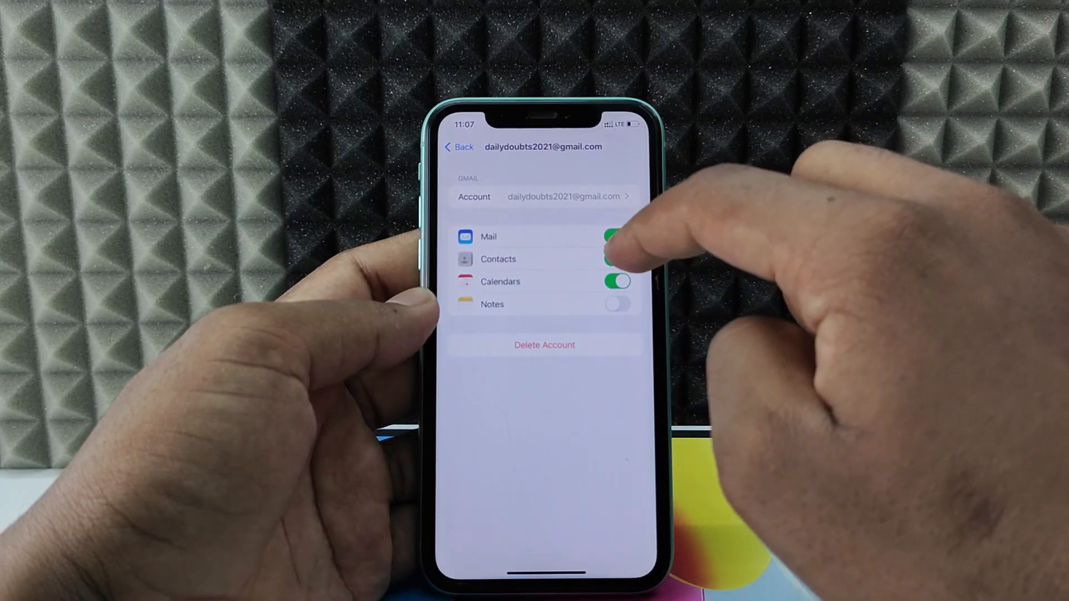
click(615, 259)
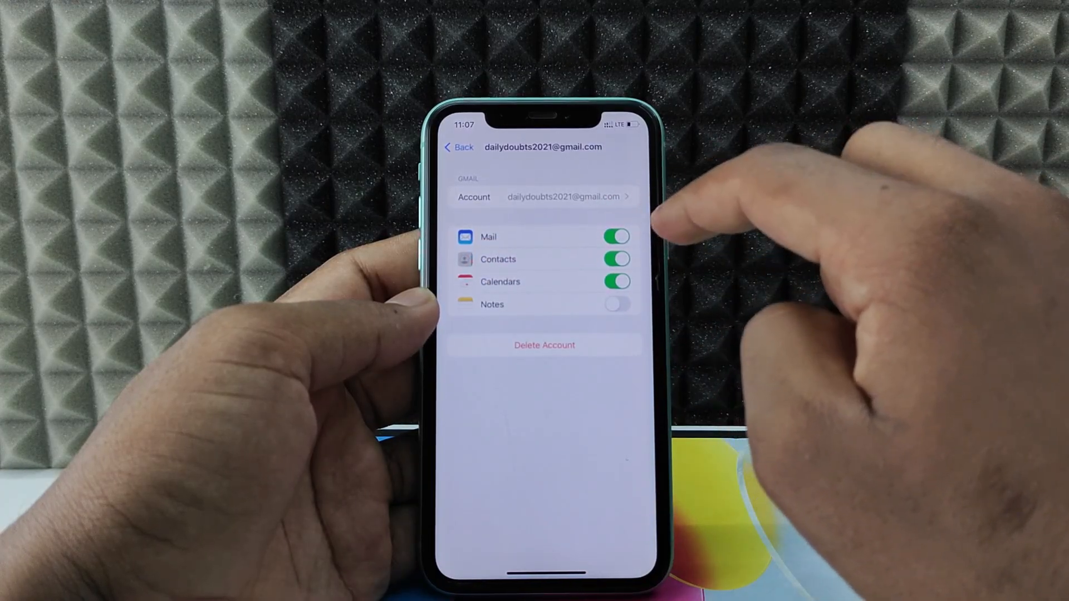
click(457, 147)
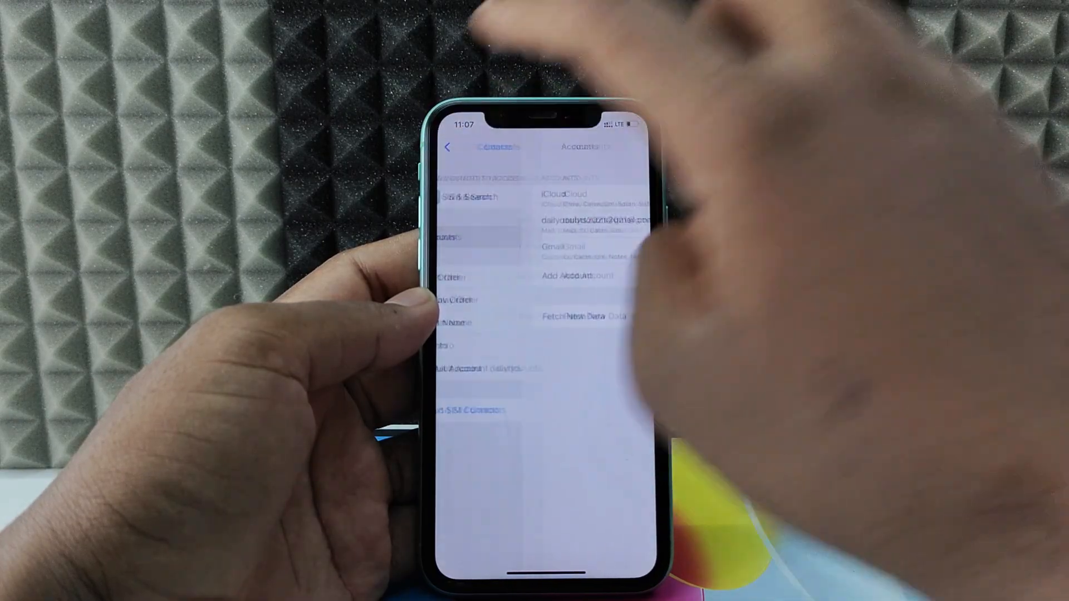
Choose the Google account as Default Account for new contacts and return to Contacts settings
click(452, 147)
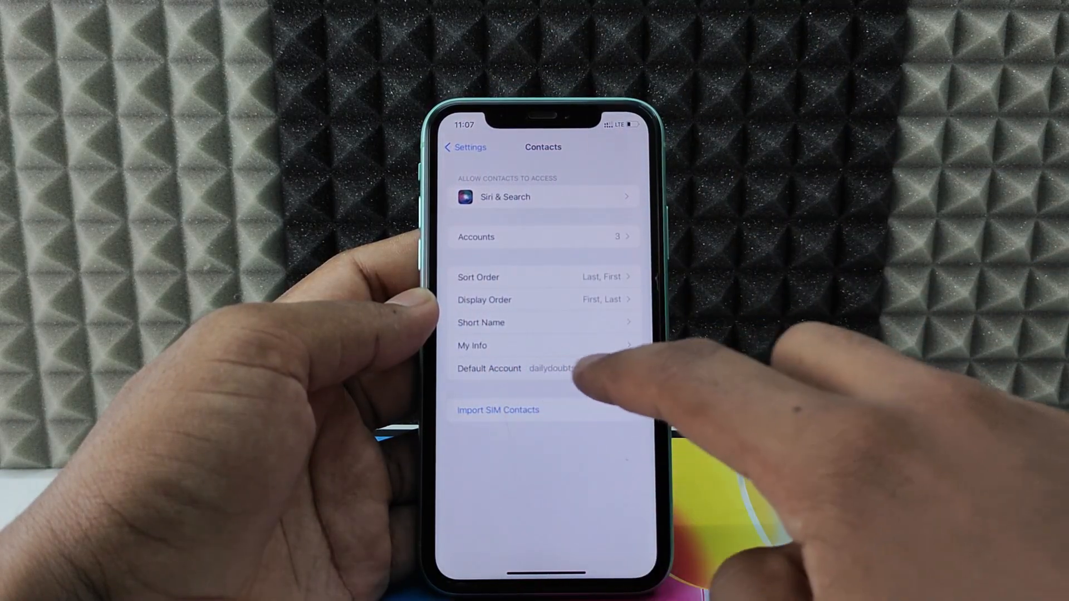
click(515, 369)
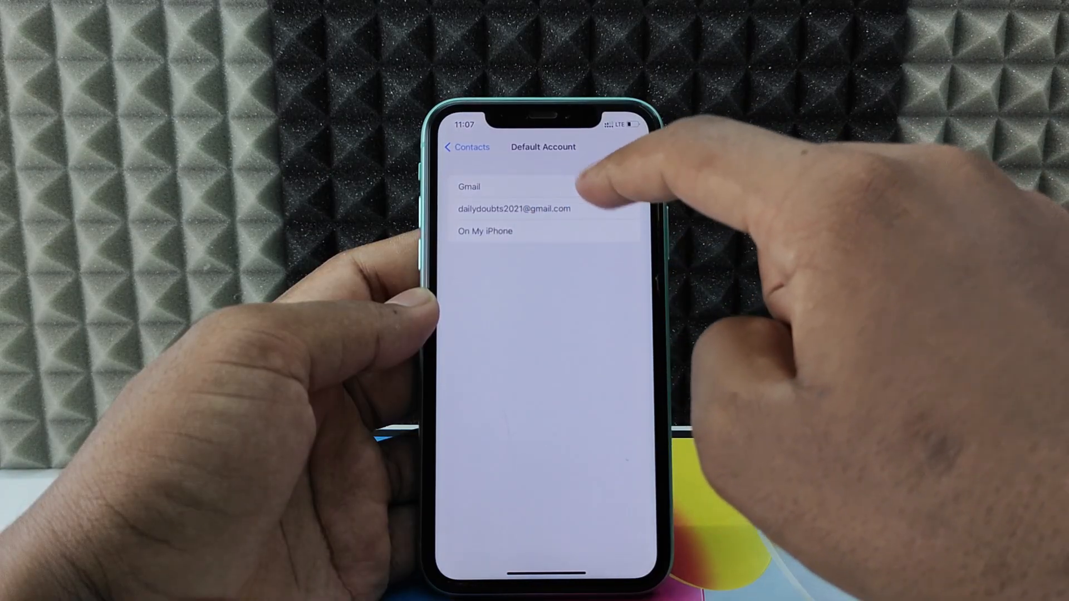
click(532, 186)
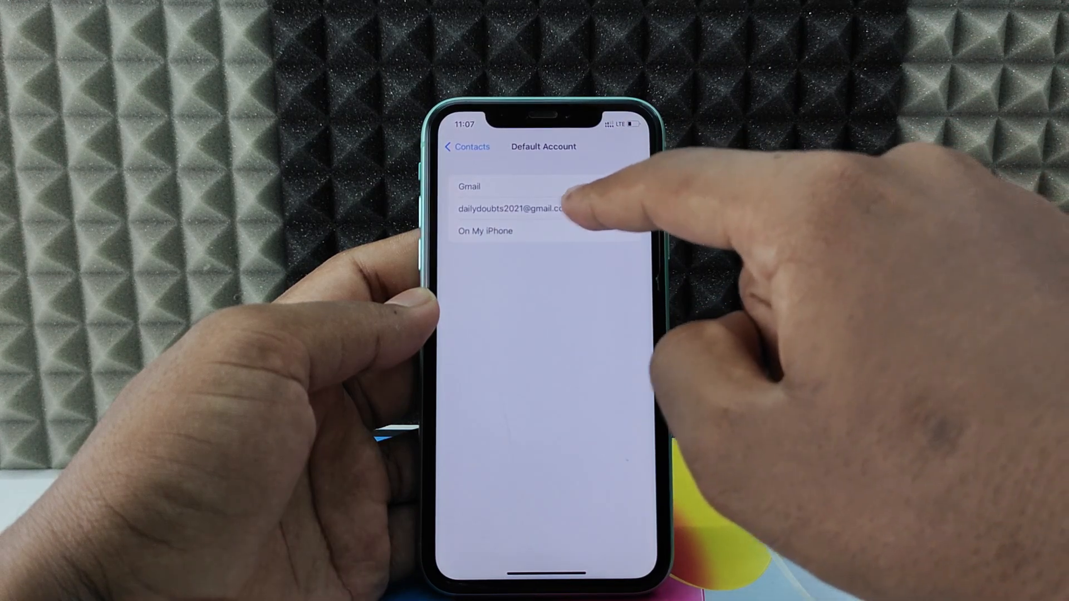
click(513, 209)
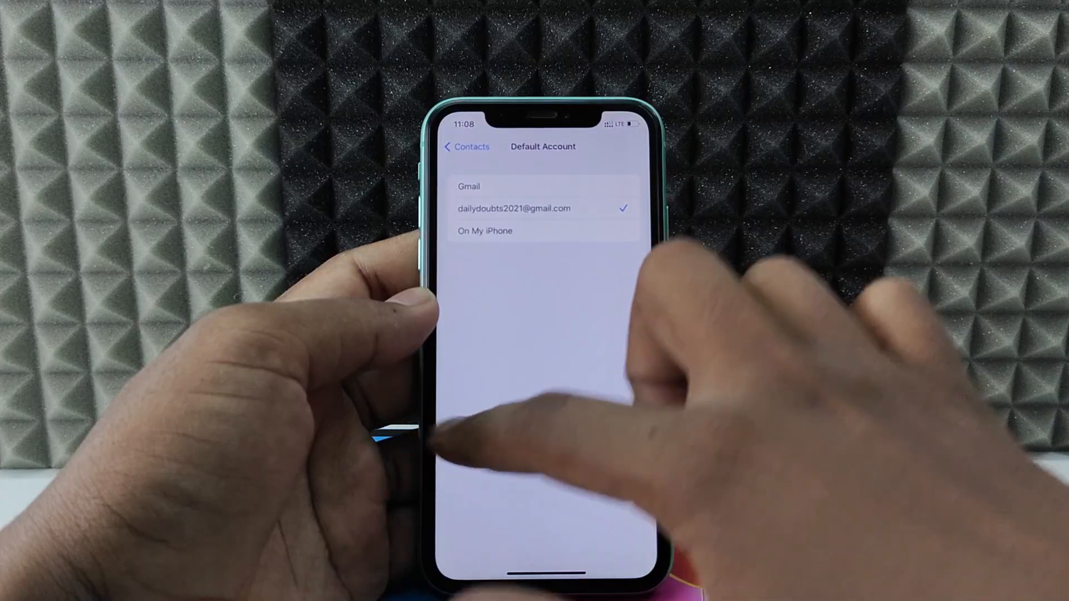
click(465, 147)
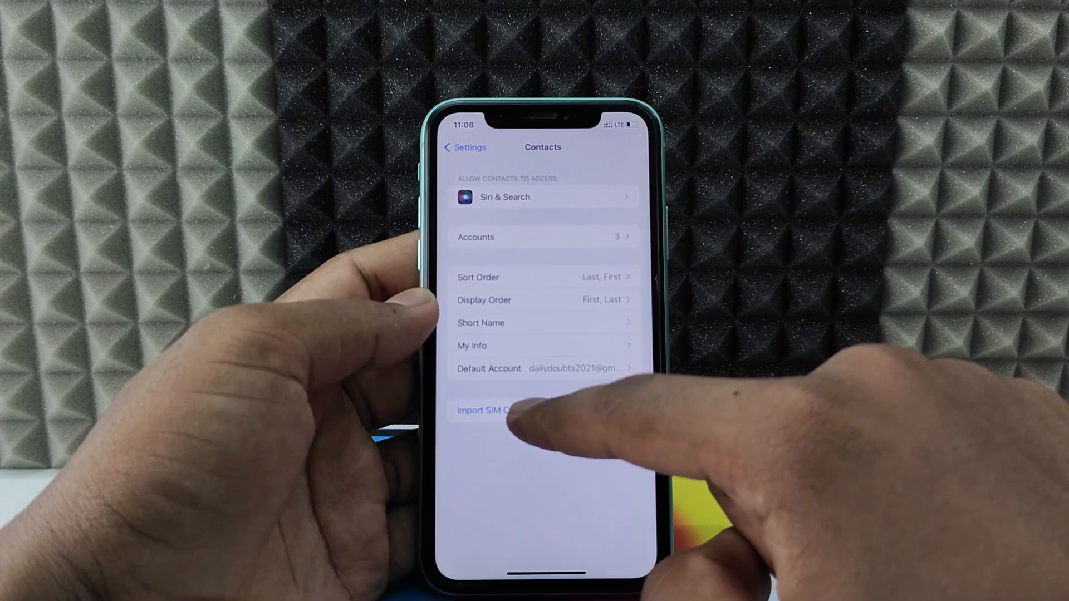
Import the SIM contacts, selecting the Google account as their destination
click(492, 410)
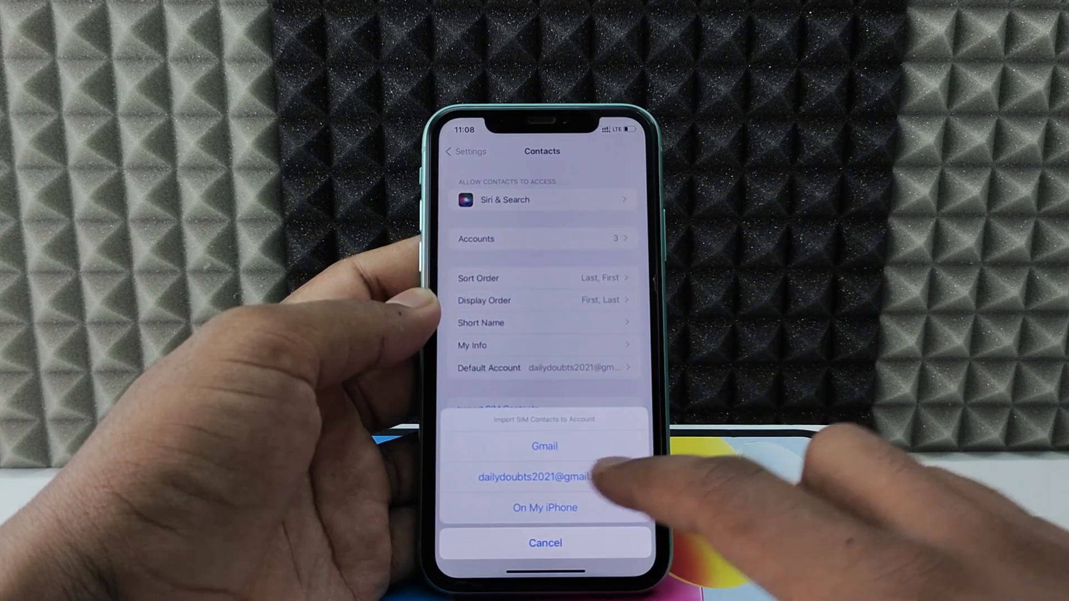
click(544, 476)
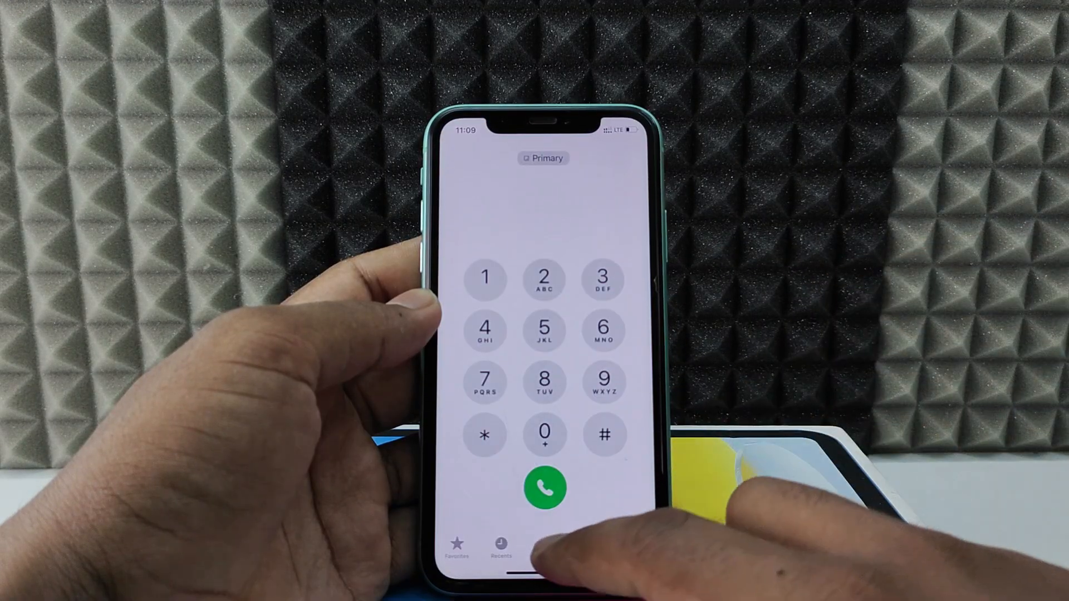
click(546, 559)
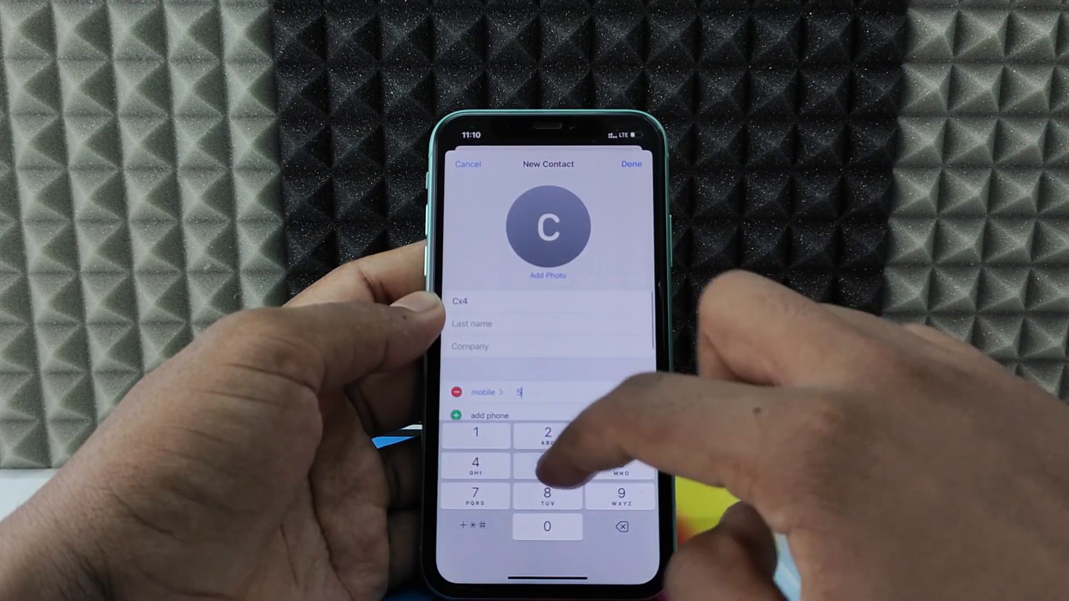
text(55588455666)
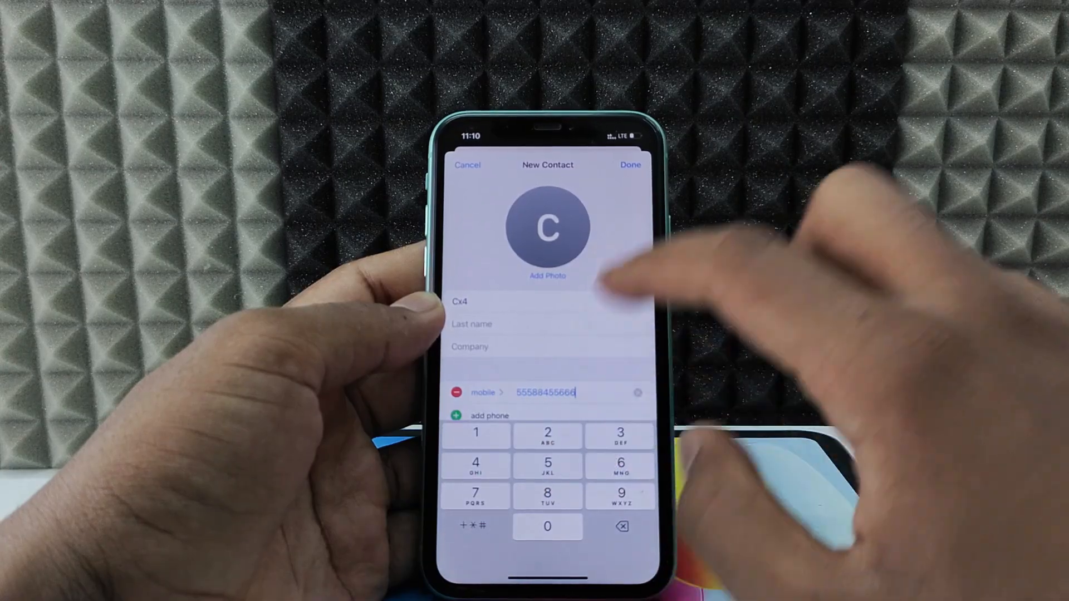
click(628, 165)
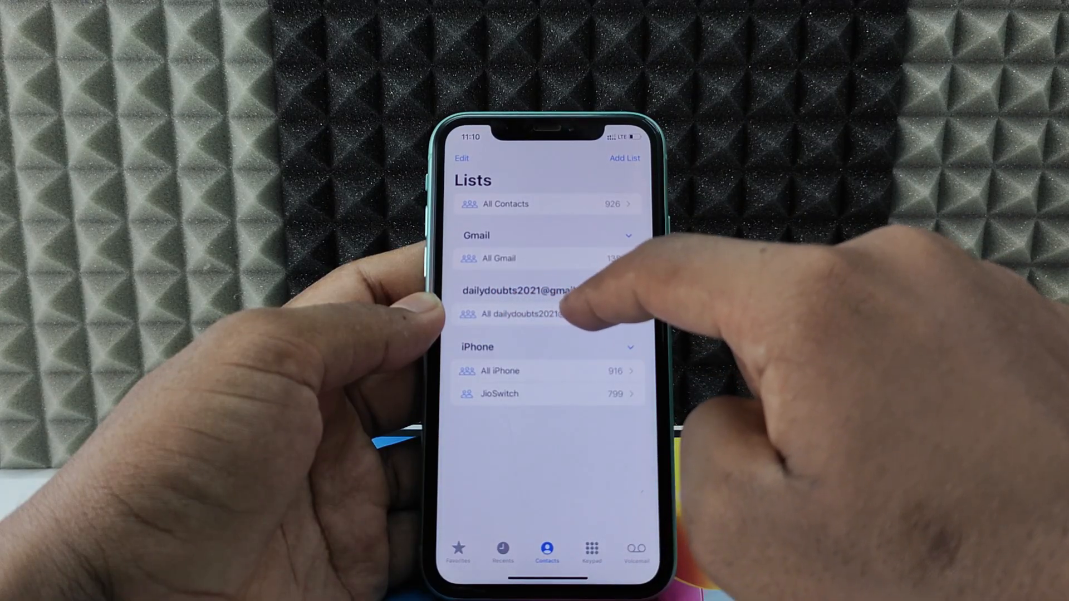
click(539, 315)
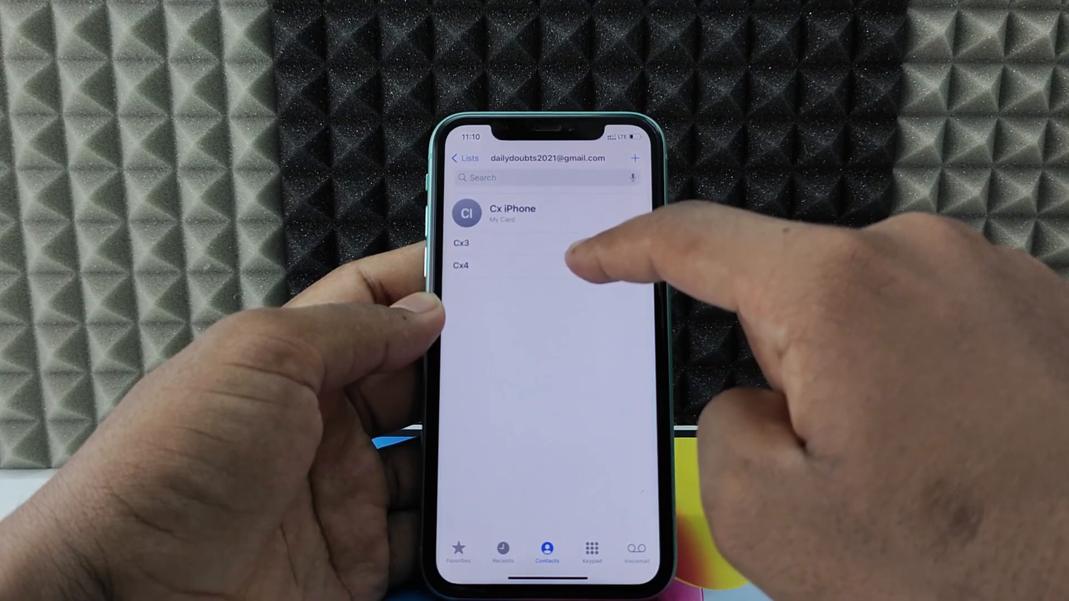
click(461, 265)
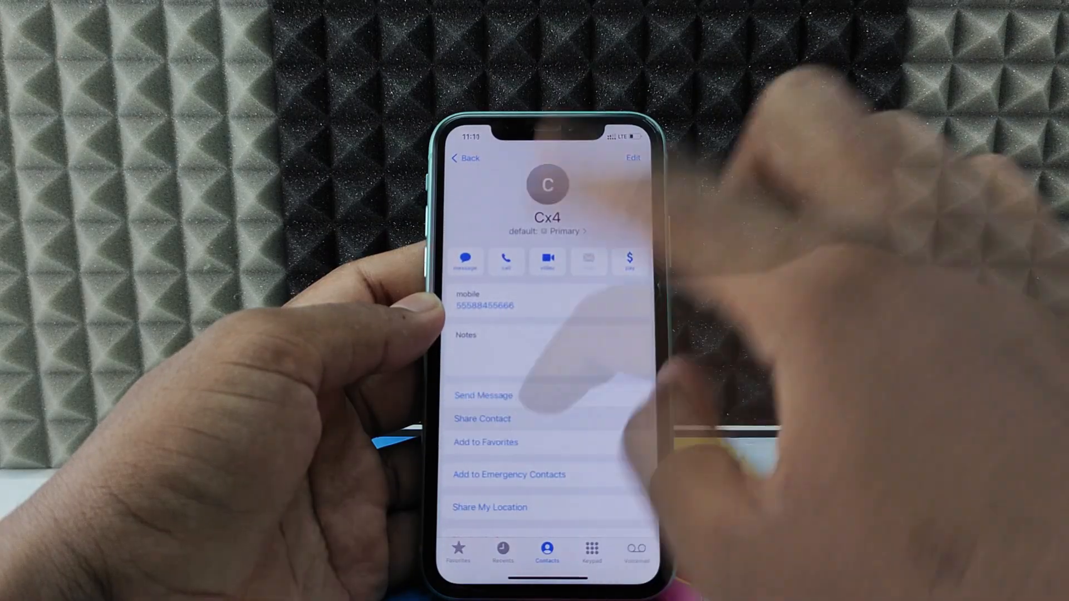
click(464, 158)
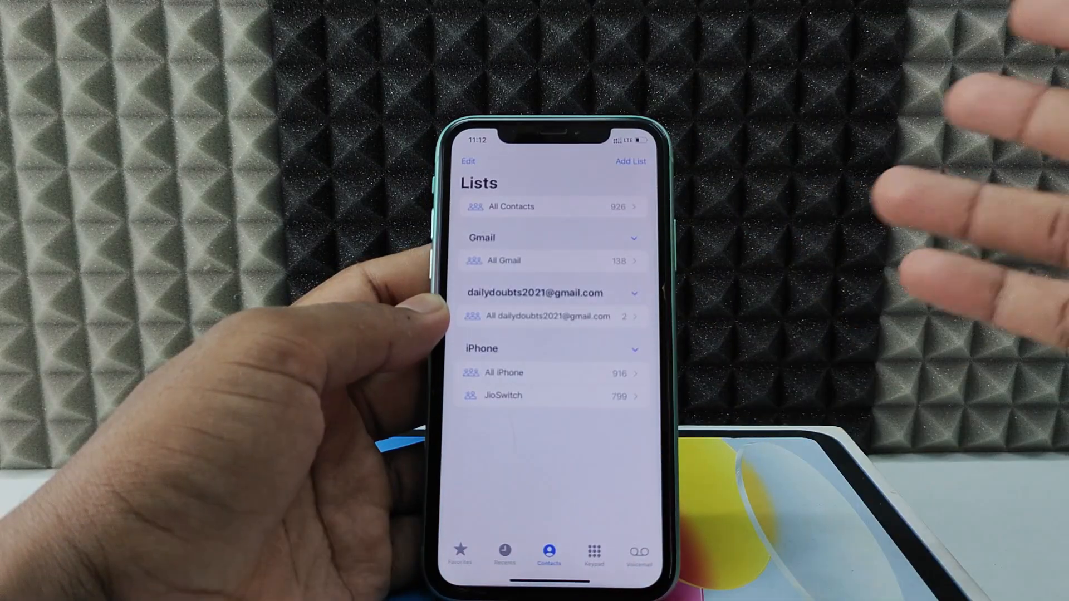